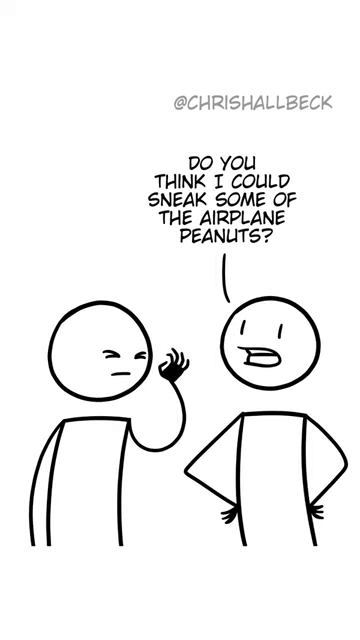
{"action": "scroll", "scroll_direction": "down", "scroll_amount": 3}
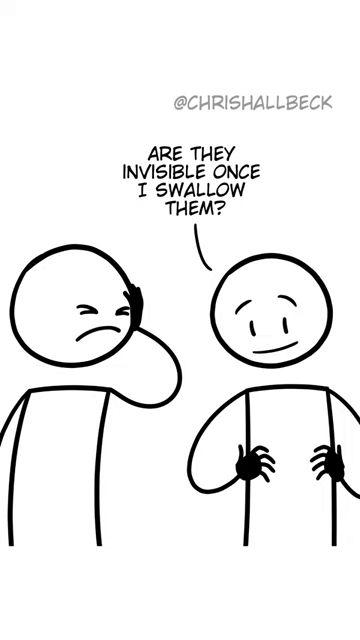